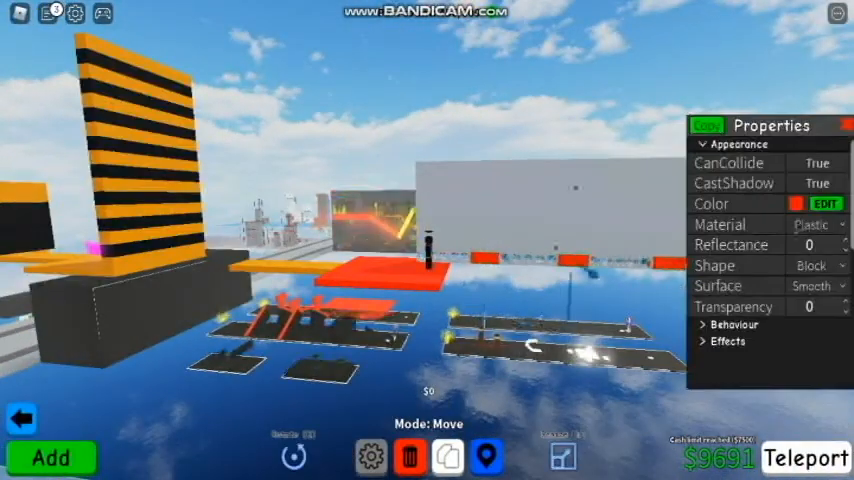
- Build a cross-shaped frame of cyan beams against the orange-and-black striped wall
left_click(812, 224)
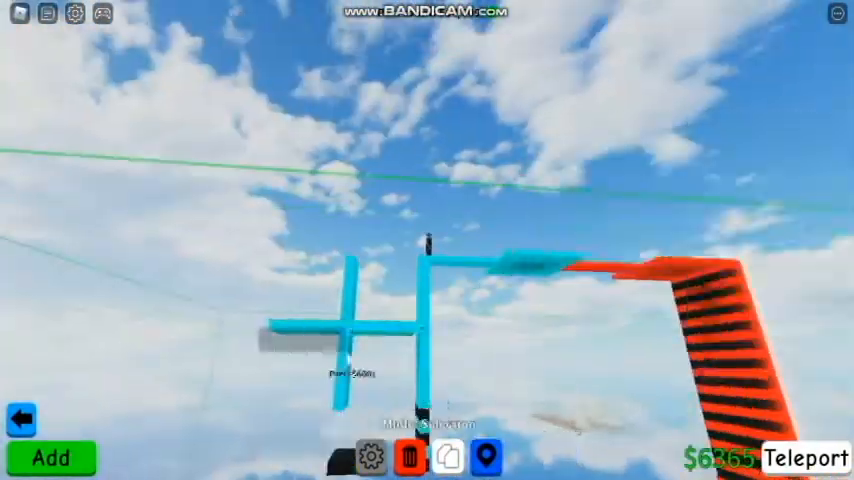
- Bring up the Roblox menu and request a character reset
key("Escape")
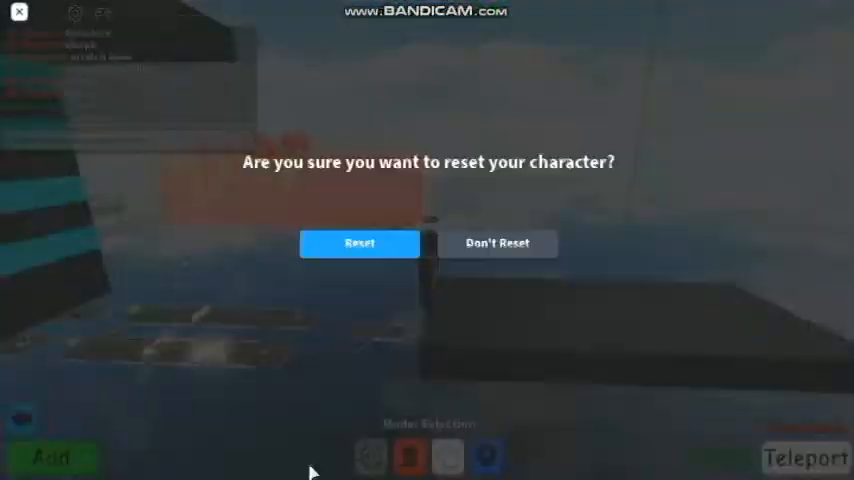
- Confirm the reset so the character respawns on the course
left_click(359, 243)
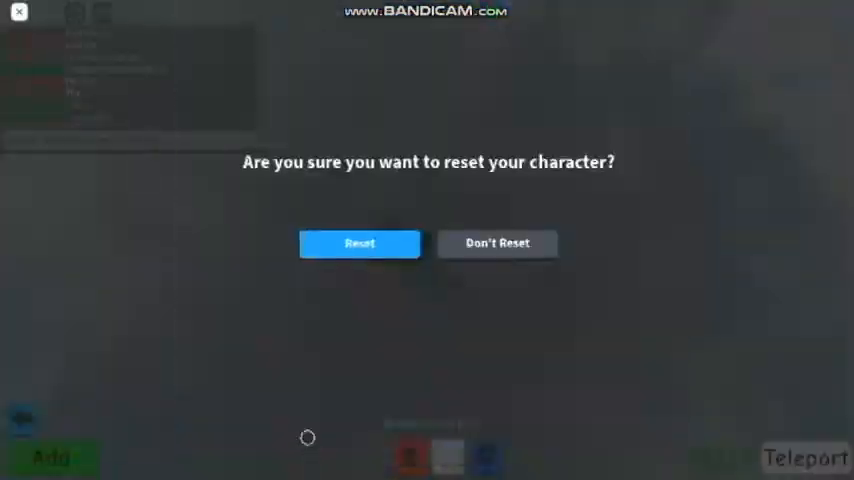
left_click(359, 243)
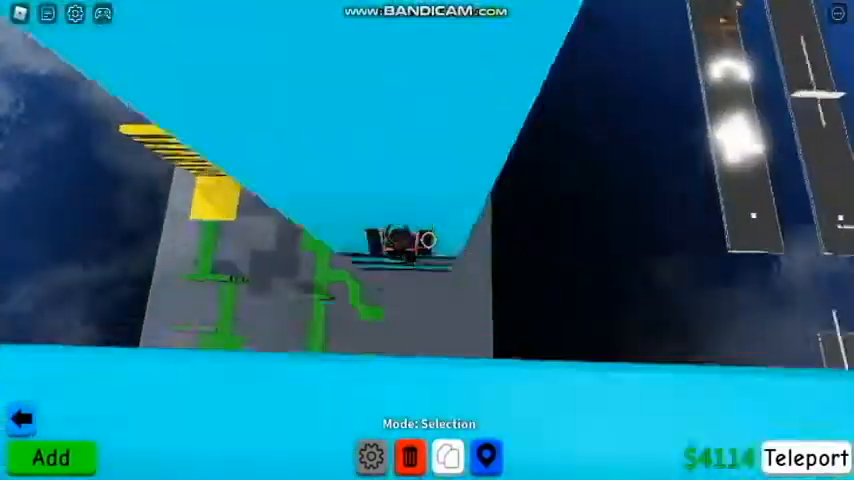